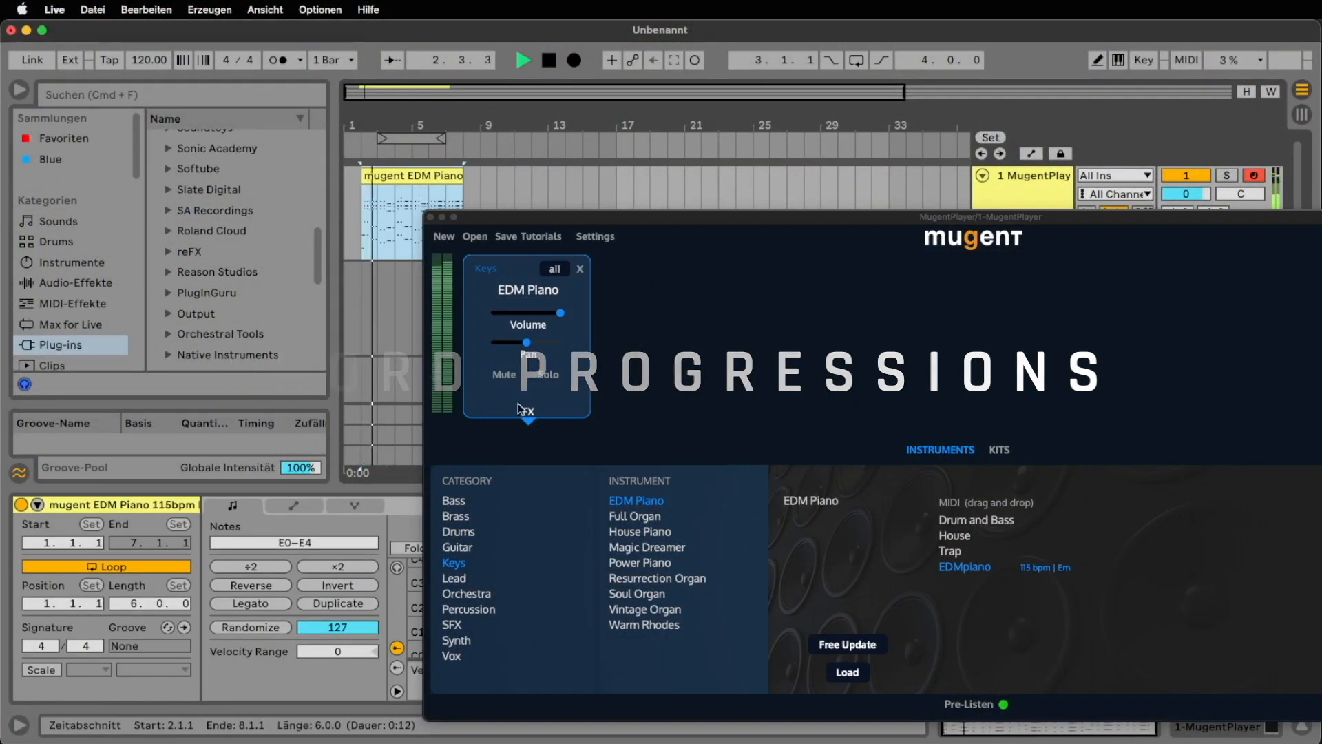
# Browse the Orchestra category, then list the Synth instruments (Air Pad, Club Lead, Dream Pluck).
pyautogui.click(529, 411)
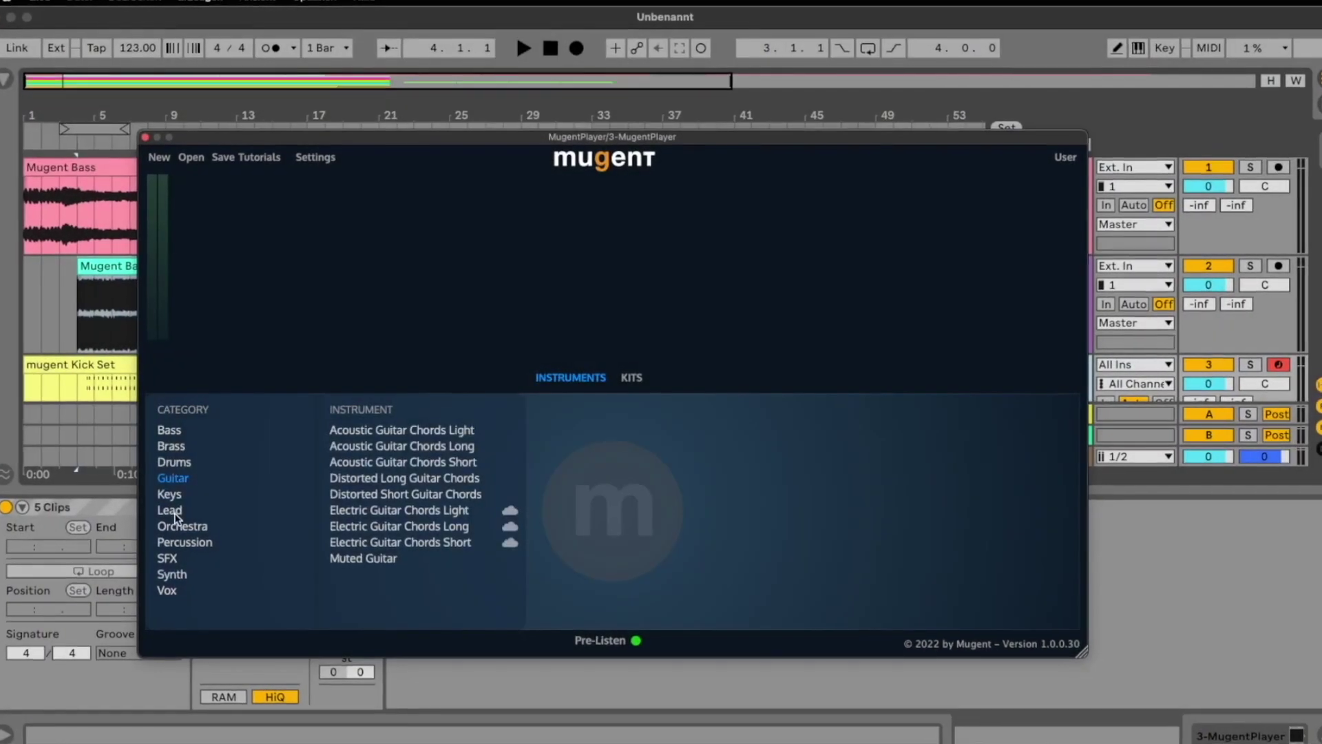
pyautogui.click(182, 526)
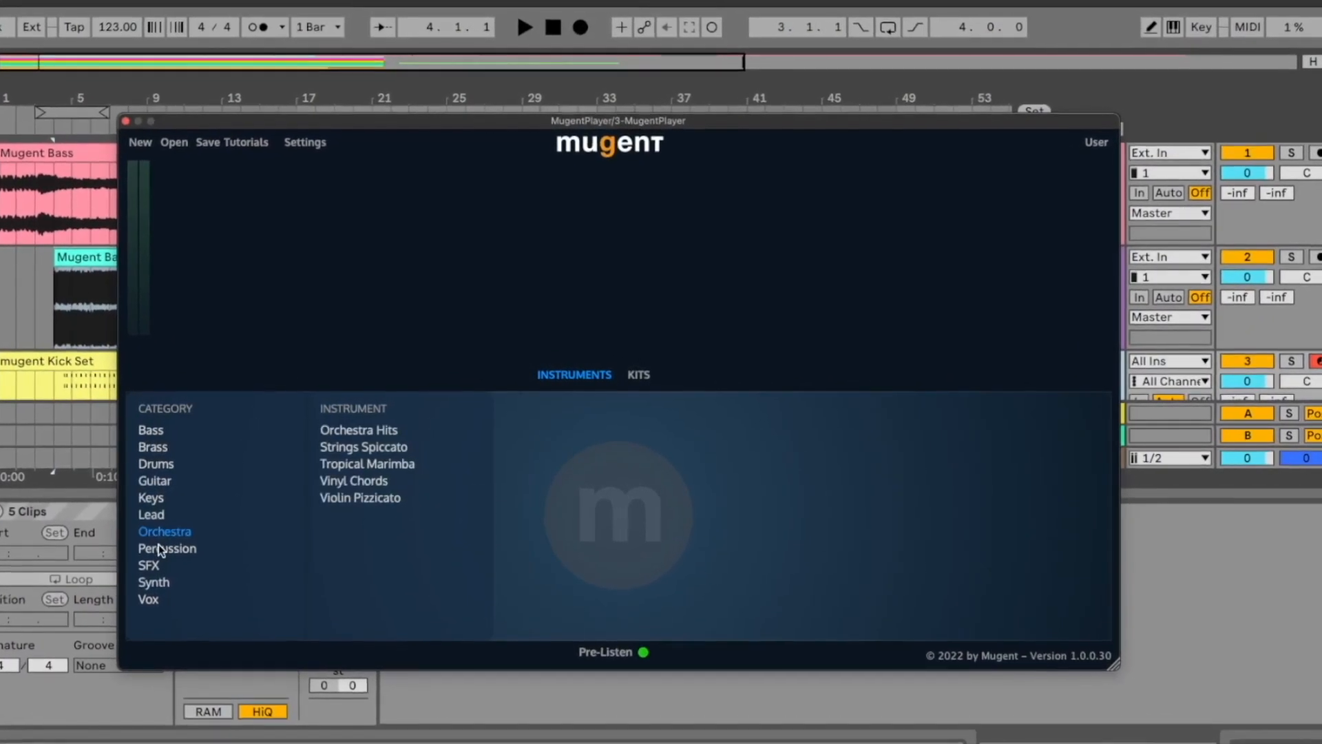
pyautogui.click(154, 582)
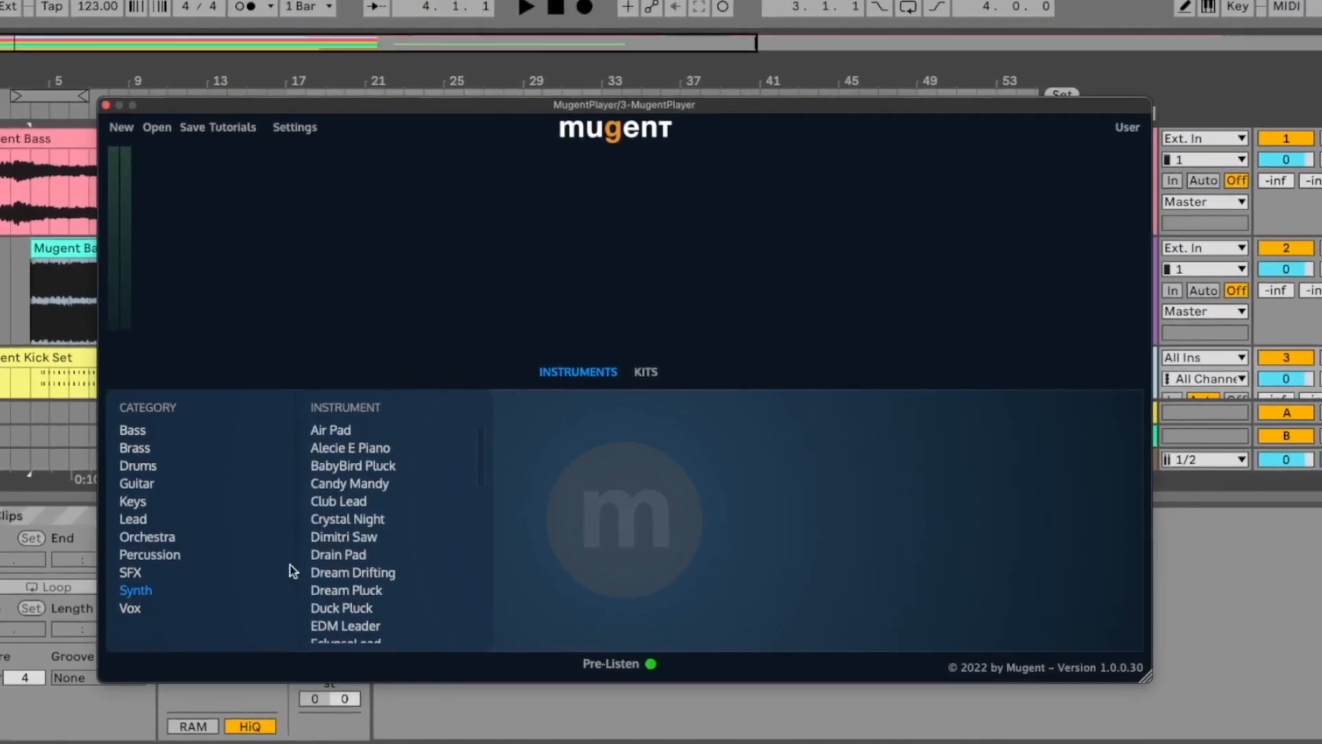